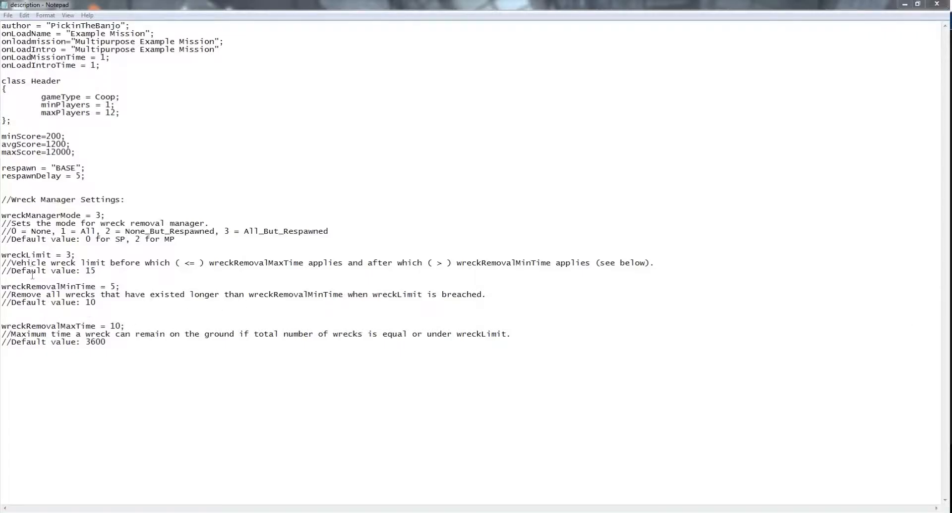
{"action": "double_click", "coordinate": [66, 200]}
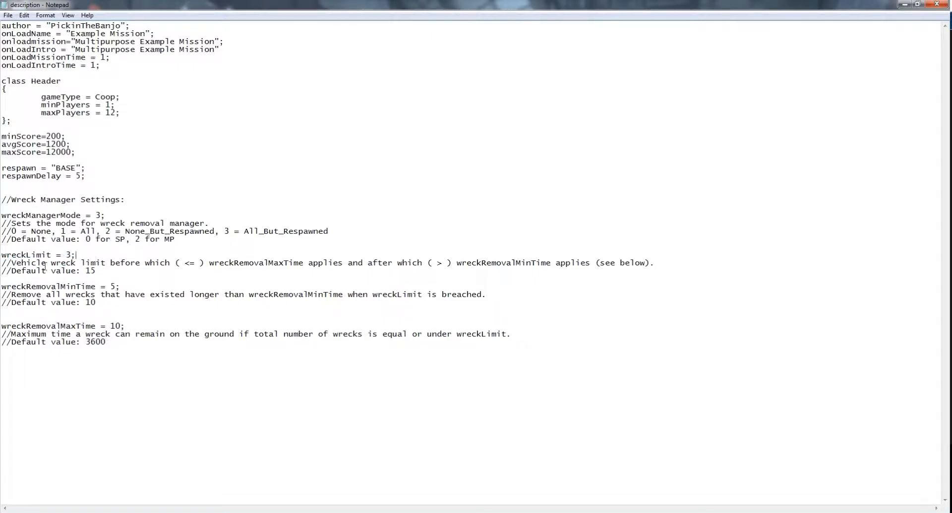
{"action": "mouse_move", "coordinate": [152, 266]}
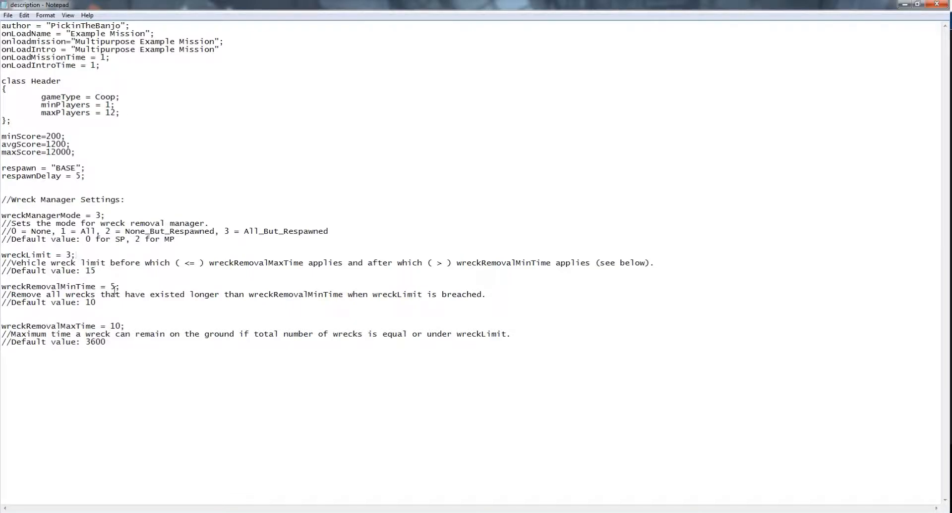
{"action": "mouse_move", "coordinate": [139, 299]}
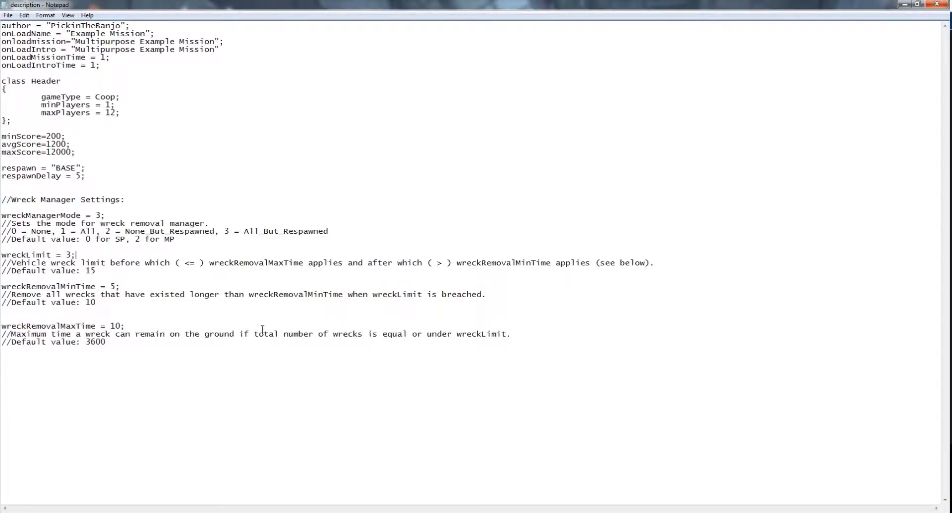
{"action": "mouse_move", "coordinate": [102, 275]}
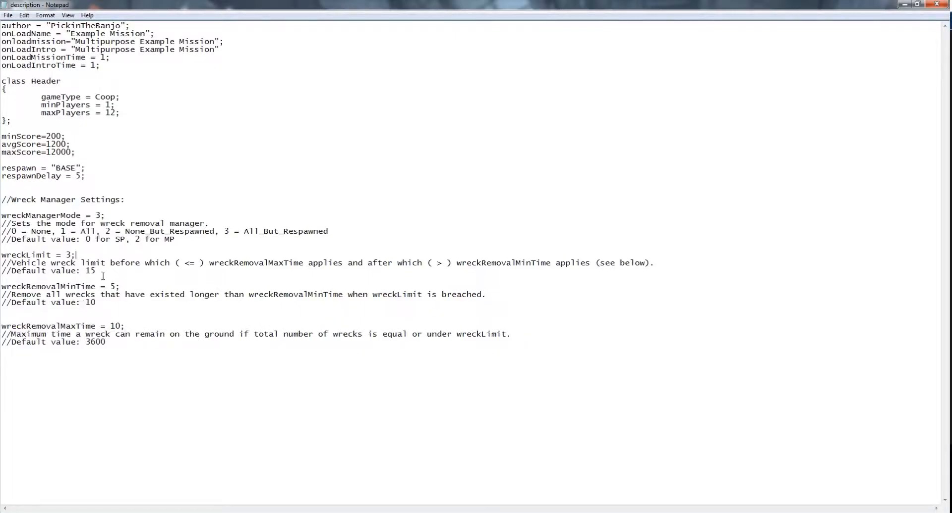
{"action": "mouse_move", "coordinate": [195, 304]}
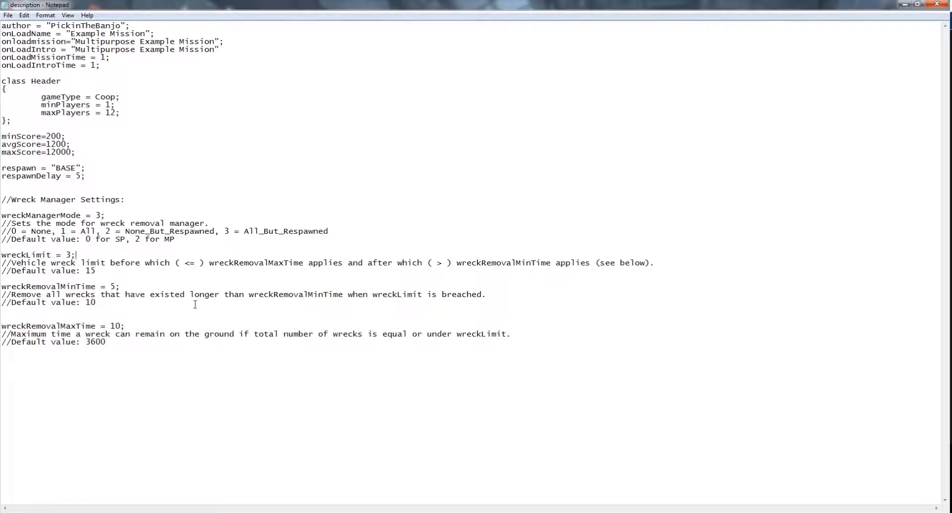